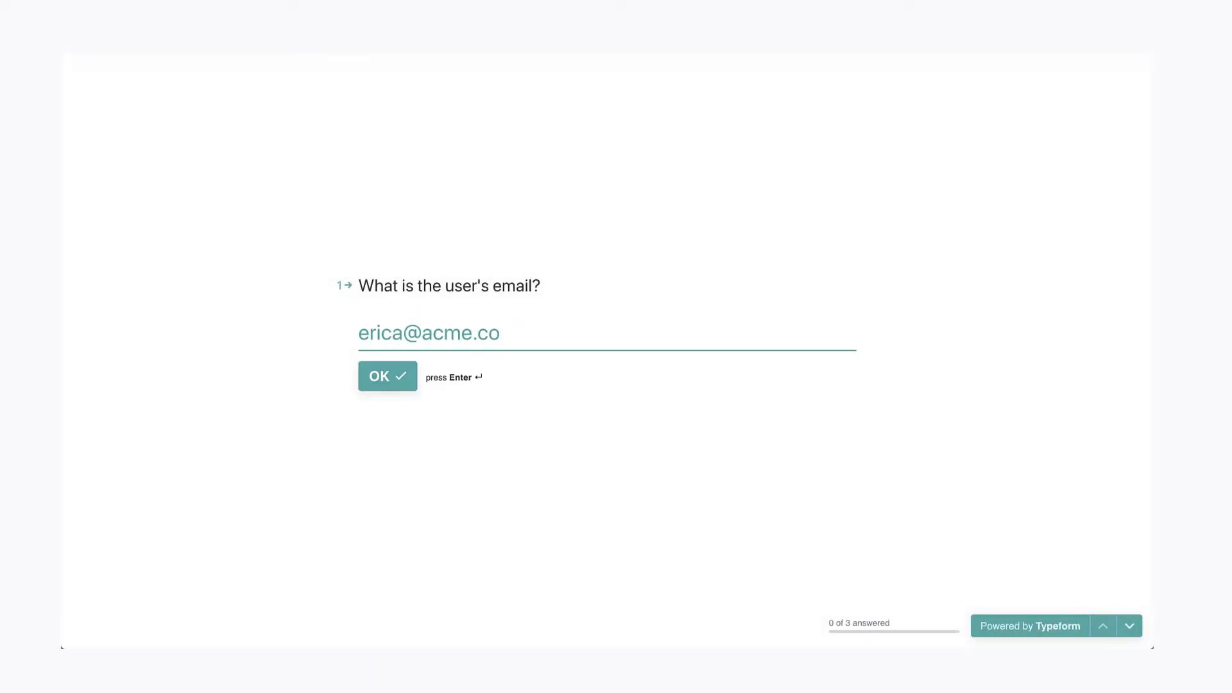
# Step: Submit the email answer, then answer question 2 with Erica's visibility and PDF-export request and submit it
pyautogui.click(386, 376)
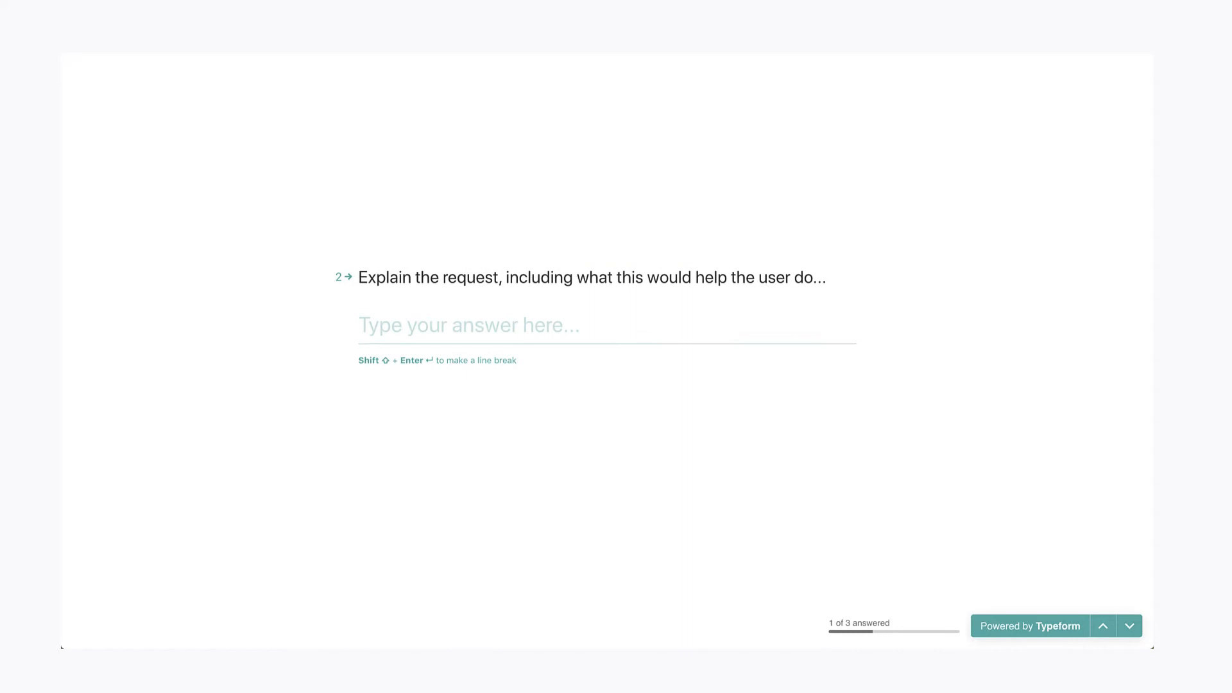
pyautogui.write("Erica is looking to provide her boss more visibility into what she's working on. She origina")
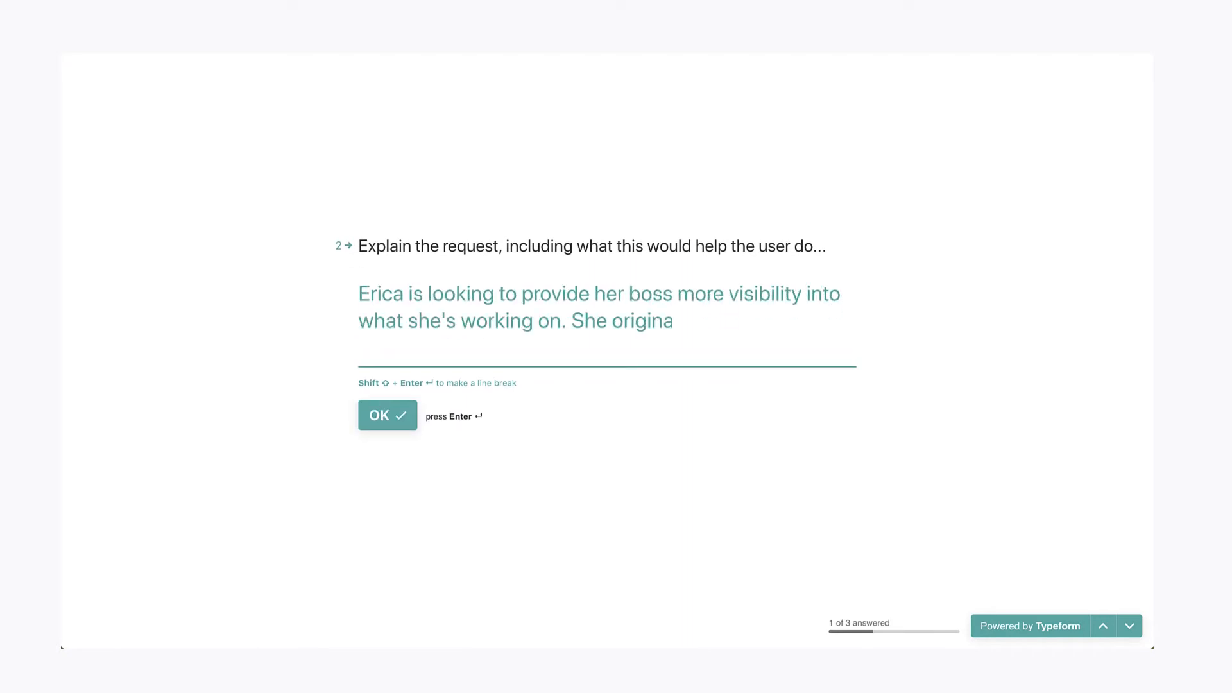
pyautogui.write("lly requested PDF export so she could send the export by email each Friday, but she's ope")
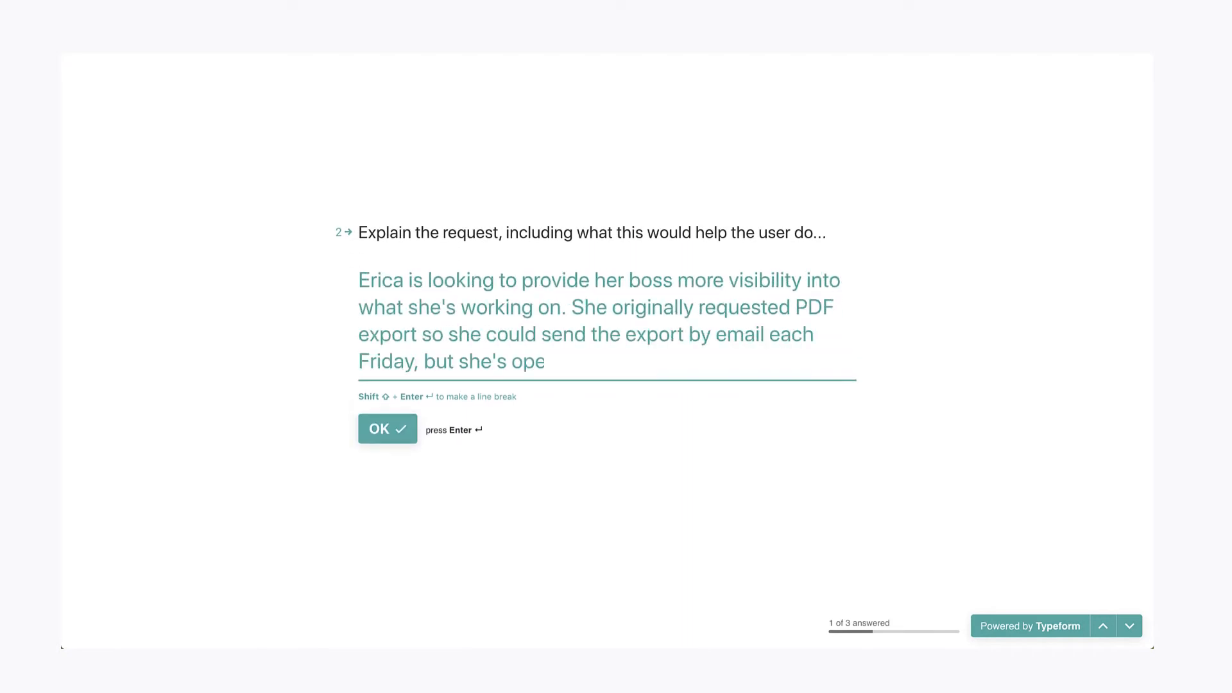
pyautogui.click(386, 428)
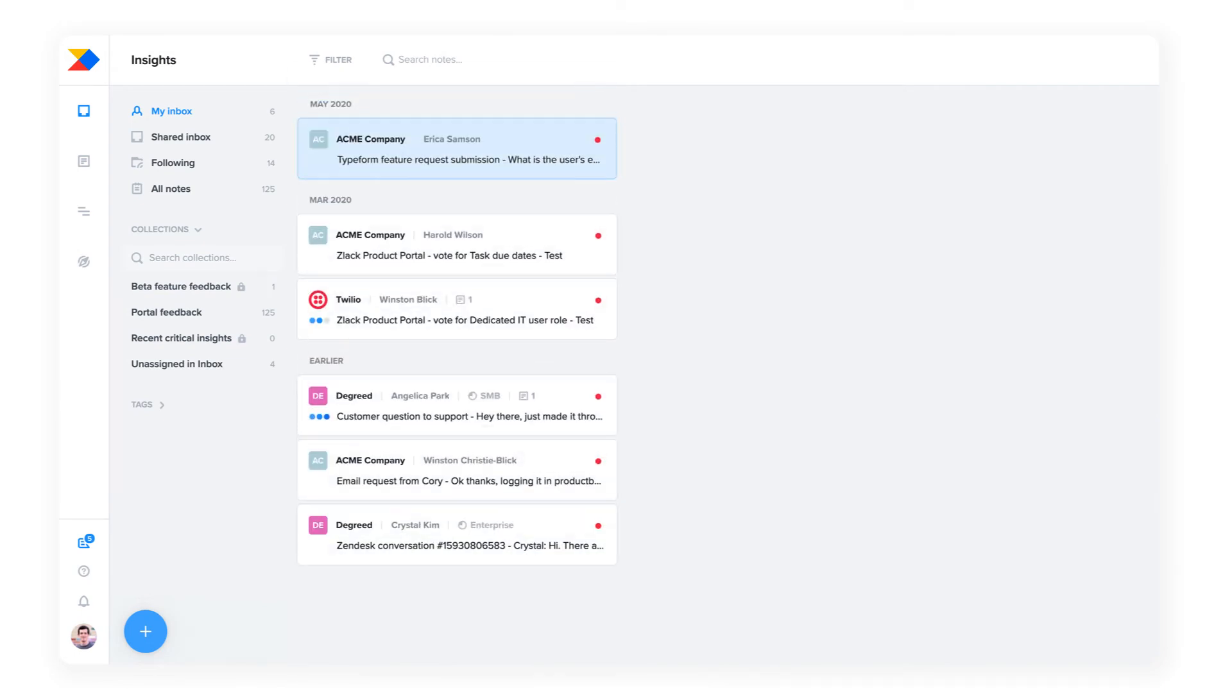
# Step: Open the 'Typeform feature request submission' note from ACME Company to view its tags and request text
pyautogui.click(455, 148)
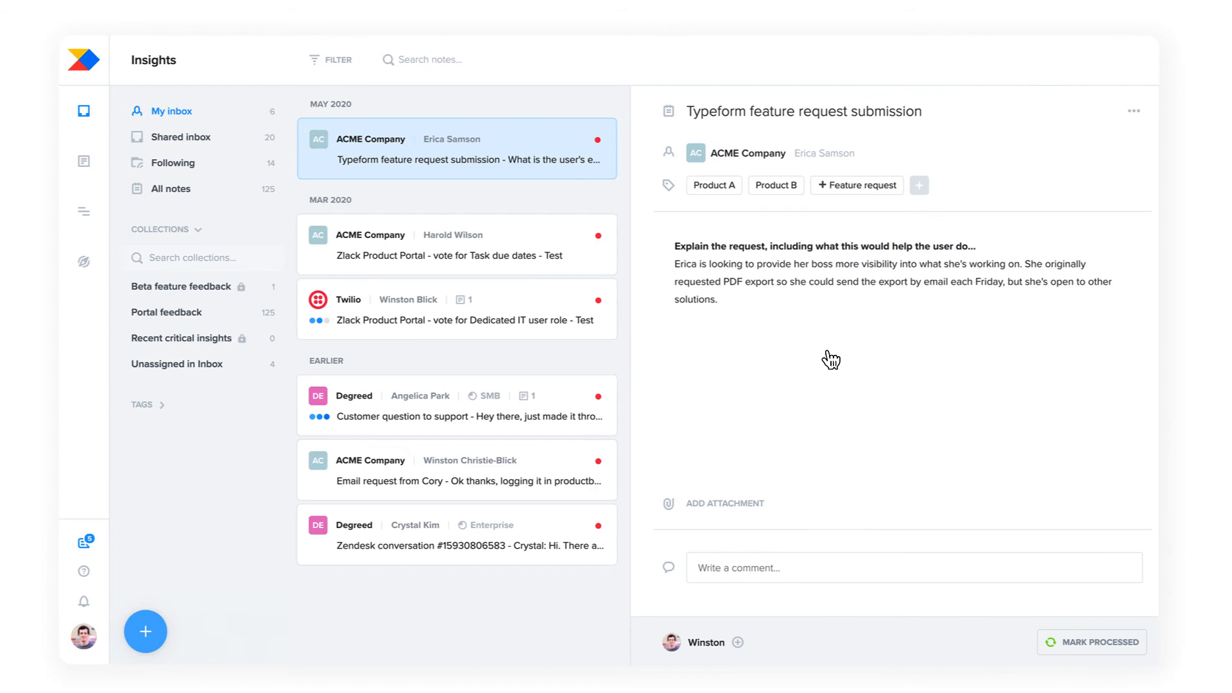
pyautogui.moveTo(797, 174)
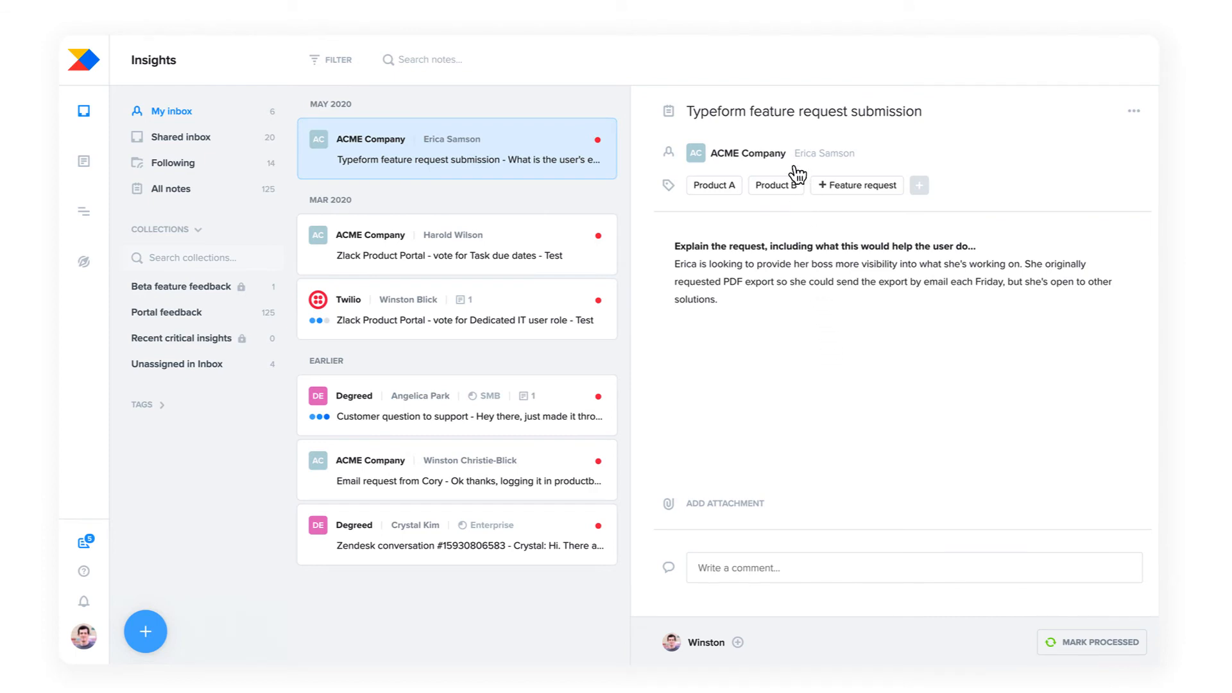
pyautogui.moveTo(799, 196)
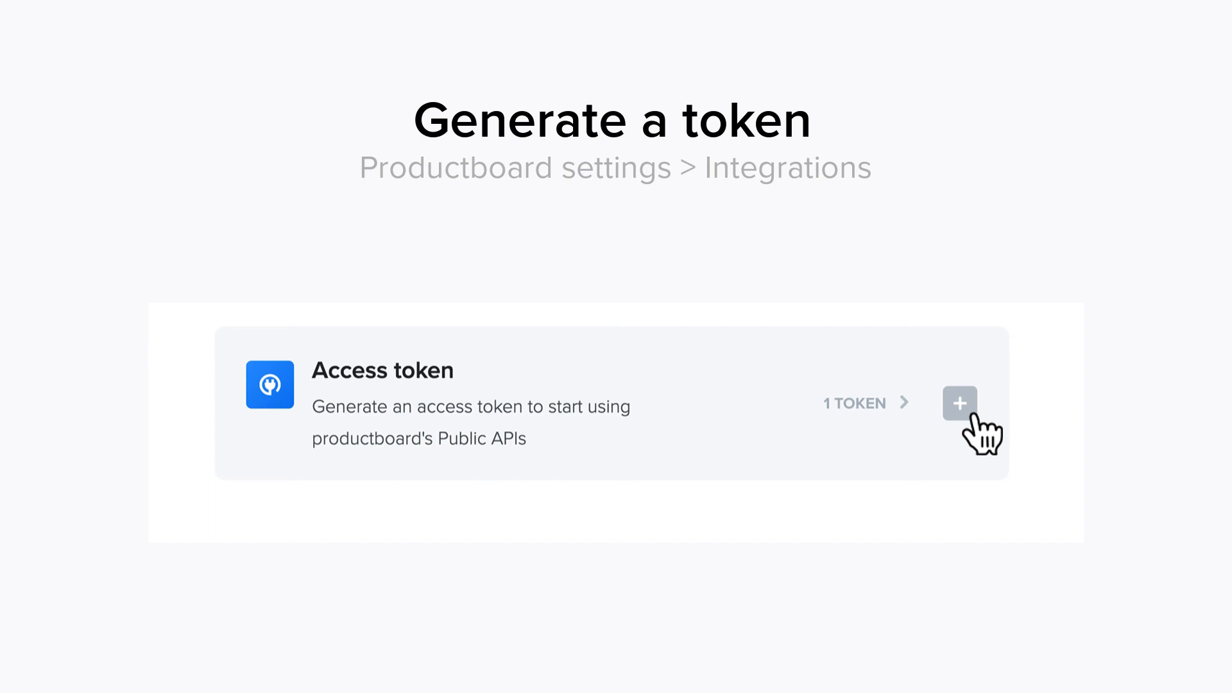
# Step: Generate a new public API access token under Settings > Integrations
pyautogui.click(958, 403)
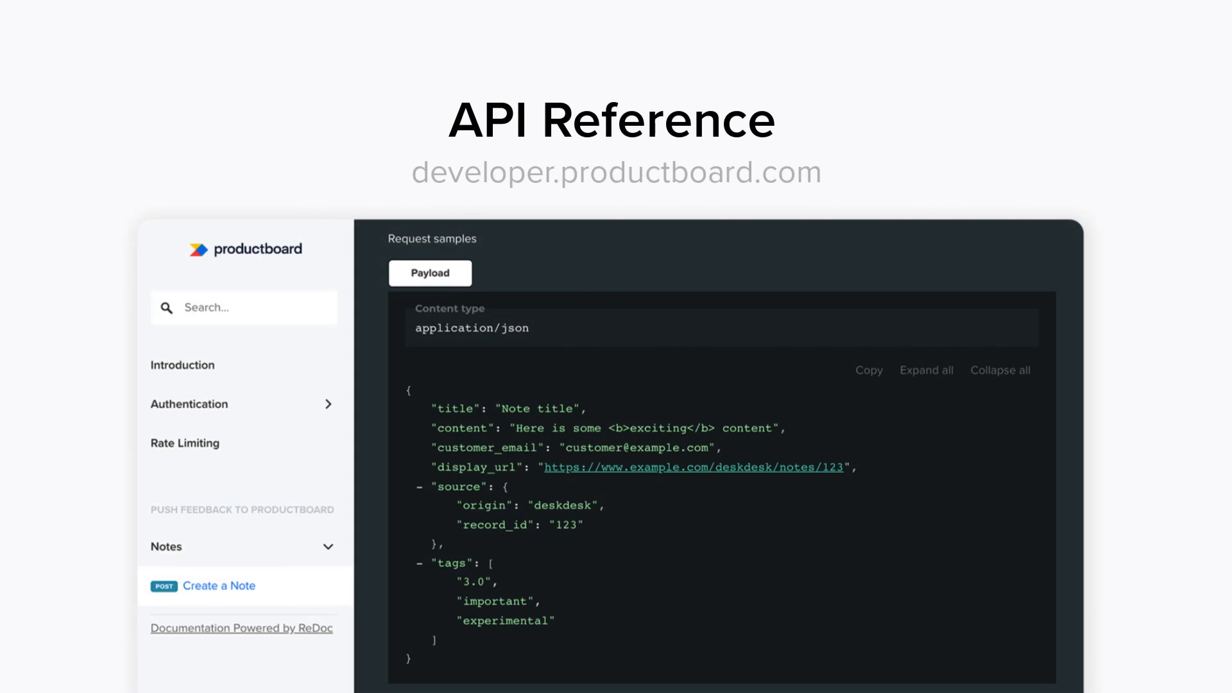